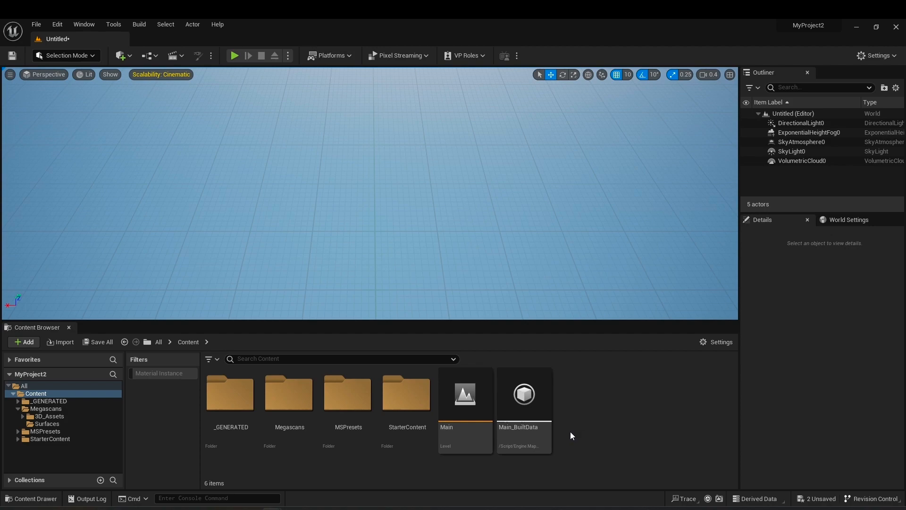
mouse_move(289, 471)
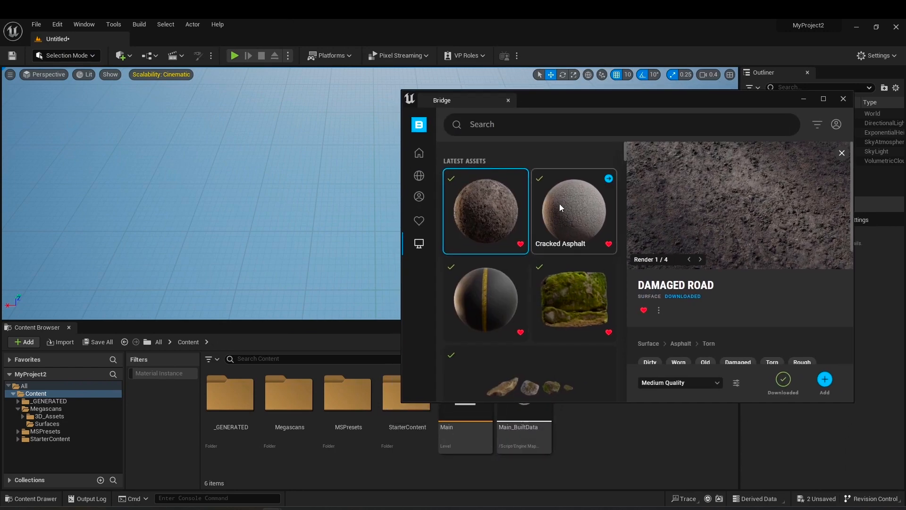
- Add the Cracked Asphalt, Damaged Road and Striped Asphalt surfaces from Bridge to the project
click(485, 300)
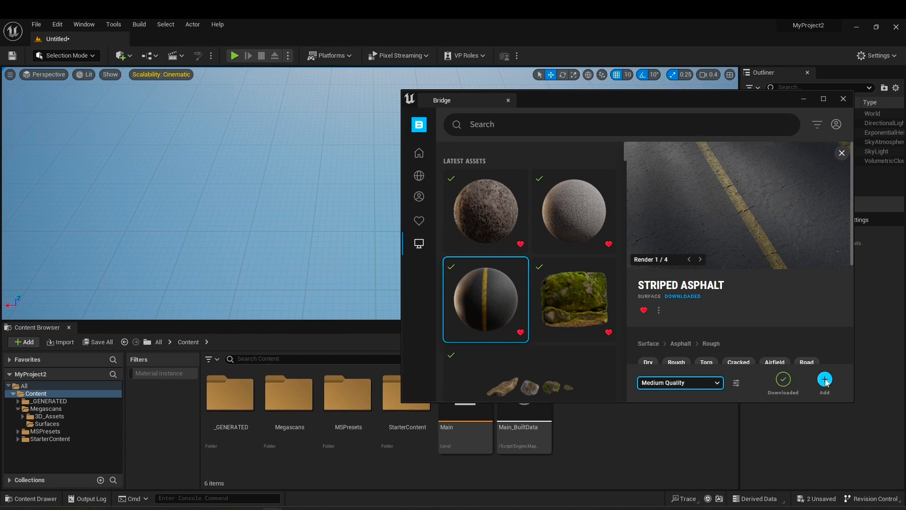
click(573, 211)
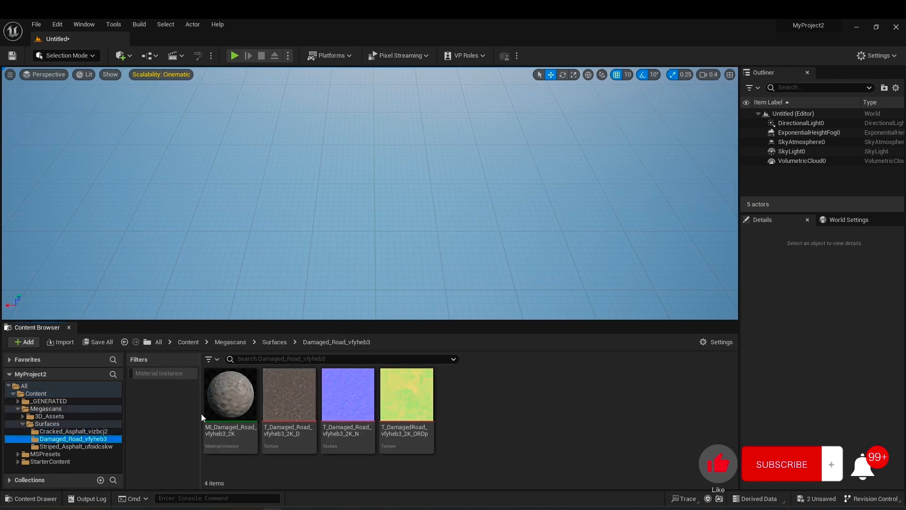
- Filter the Megascans Surfaces folder to show only the three material instances
click(78, 446)
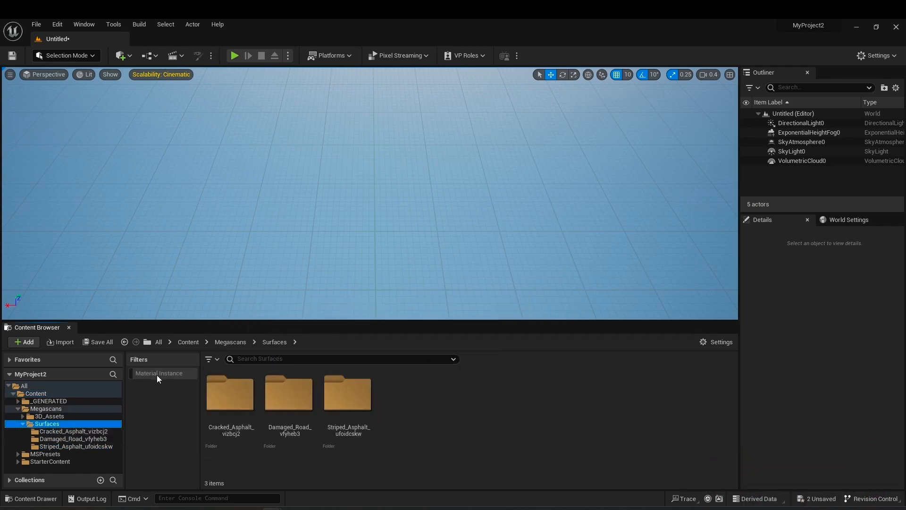
mouse_move(163, 379)
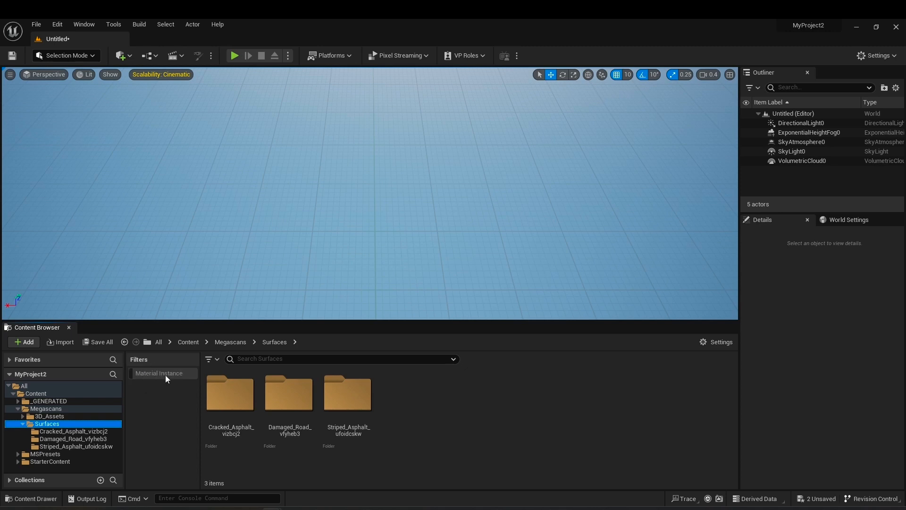
click(159, 373)
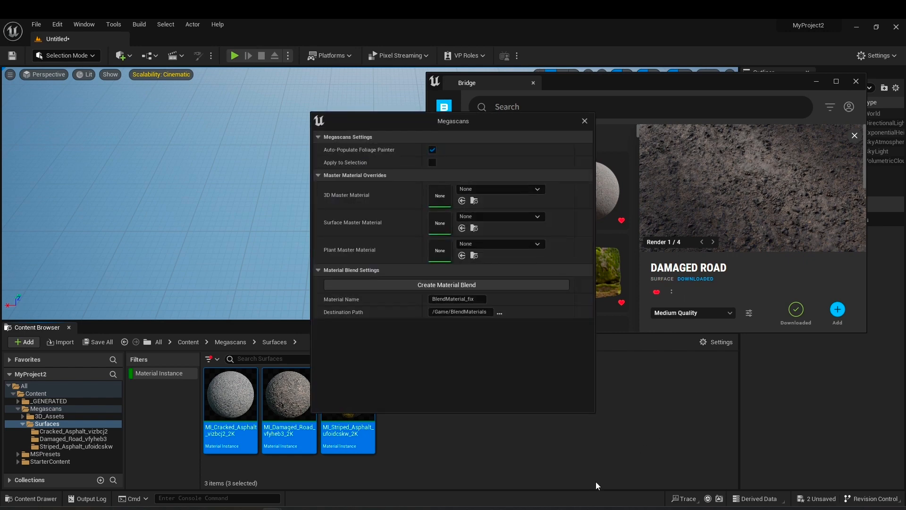
- Try Create Material Blend and dismiss the instance-count and selection warnings
click(445, 284)
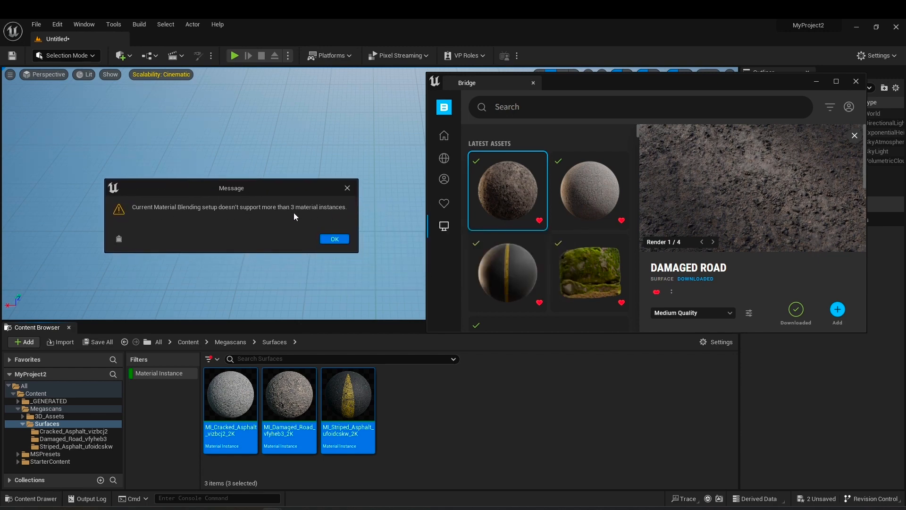
click(334, 239)
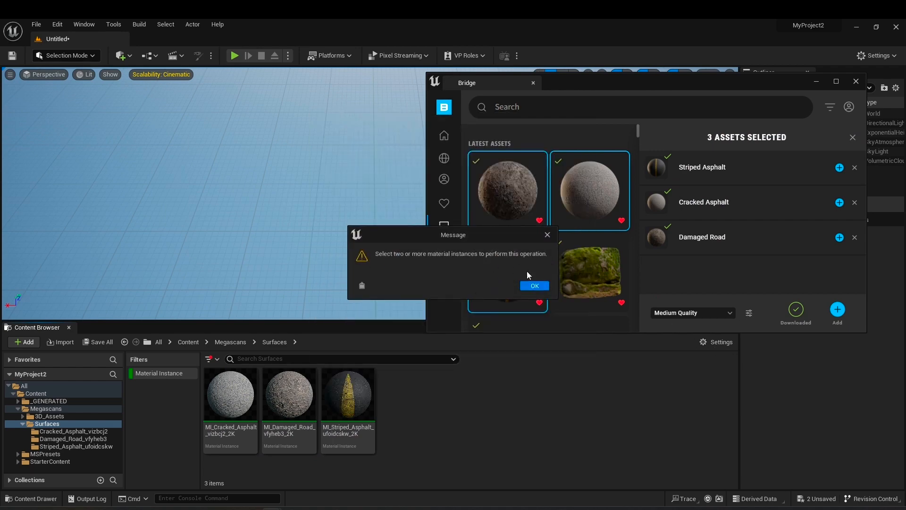
click(534, 286)
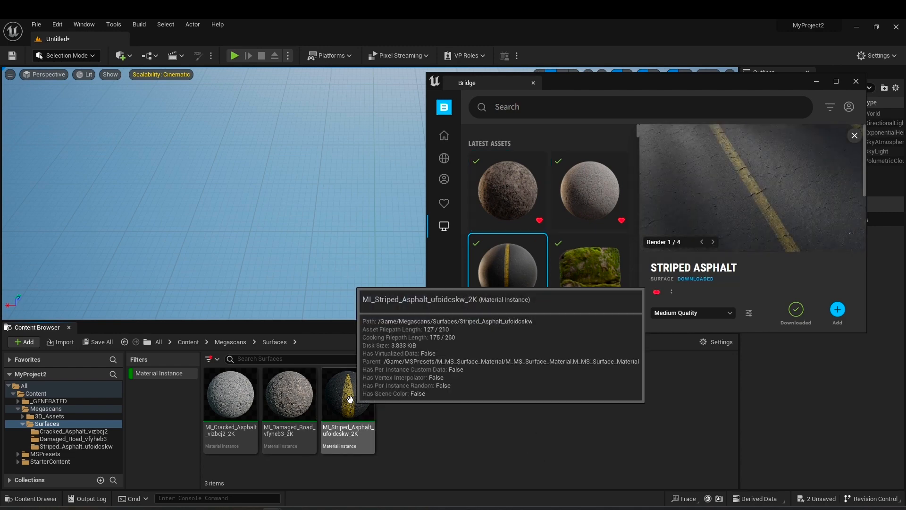
- Generate the BlendMaterial_fix blend from MI_Striped_Asphalt in the Megascans blend settings
click(347, 394)
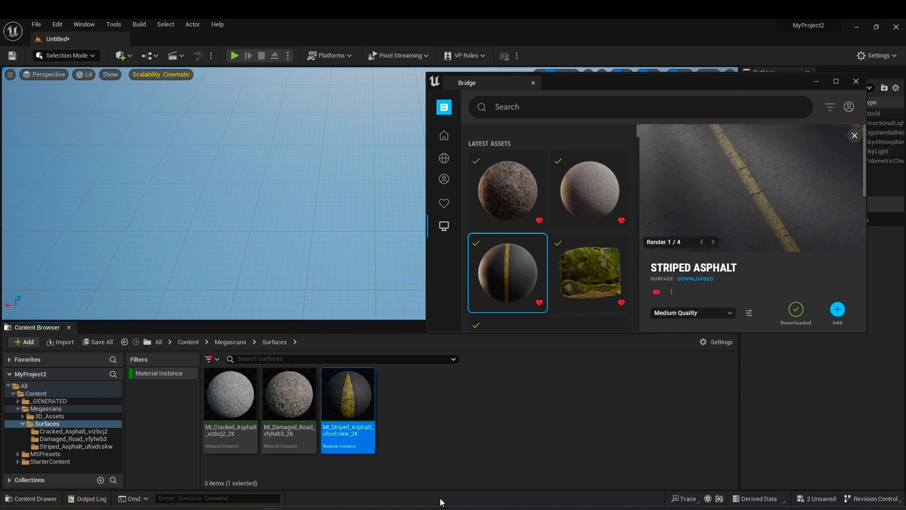
mouse_move(749, 318)
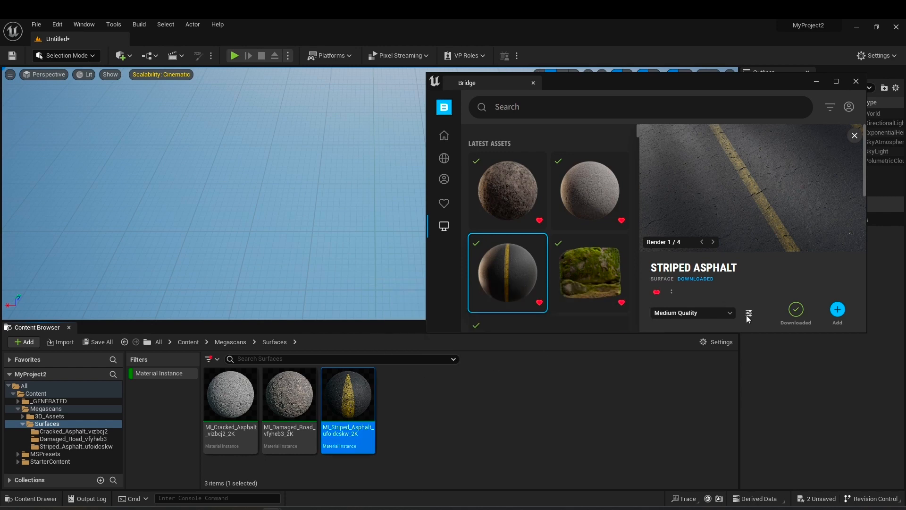
click(748, 312)
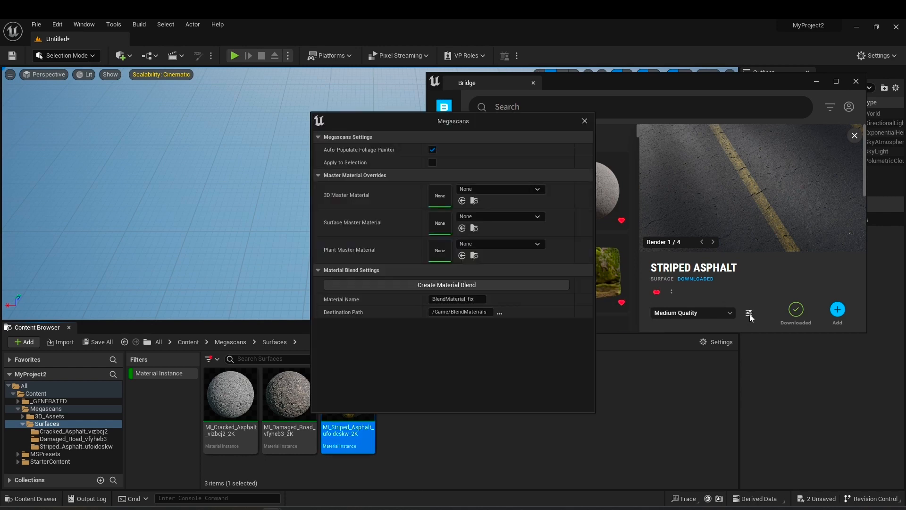
click(457, 299)
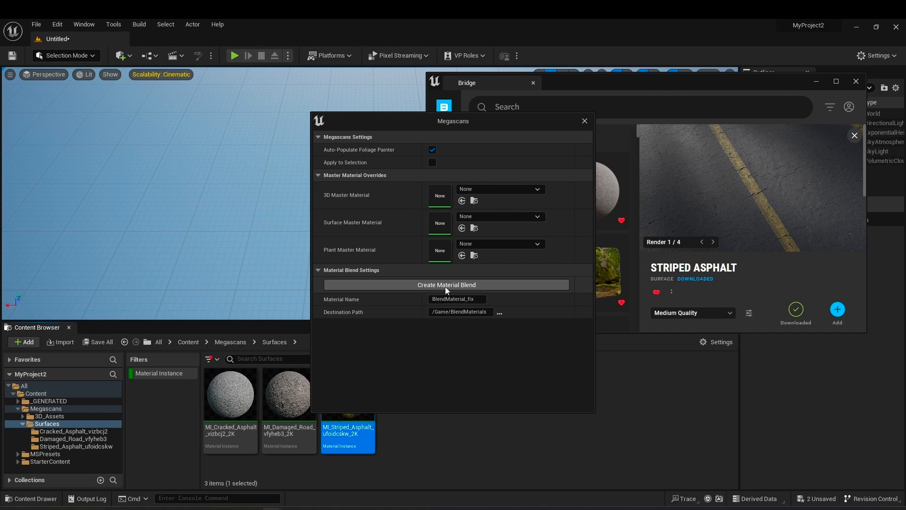
mouse_move(452, 293)
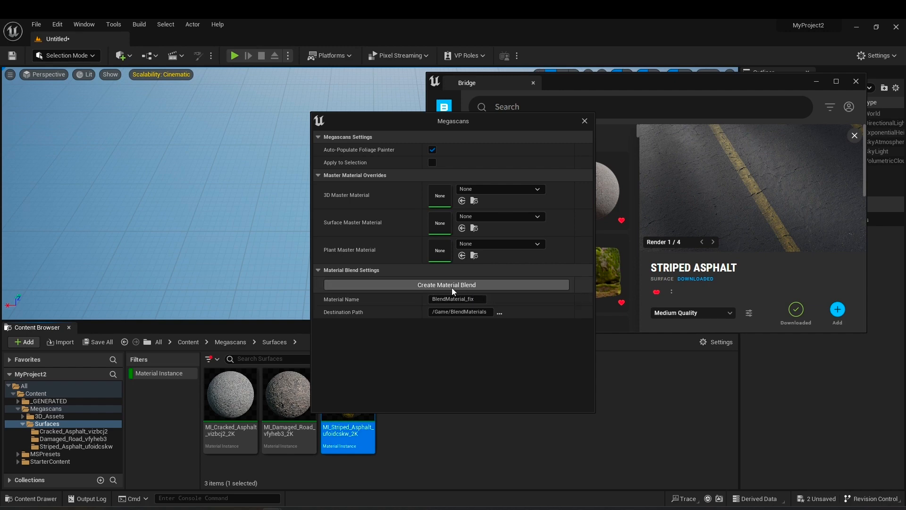
click(456, 299)
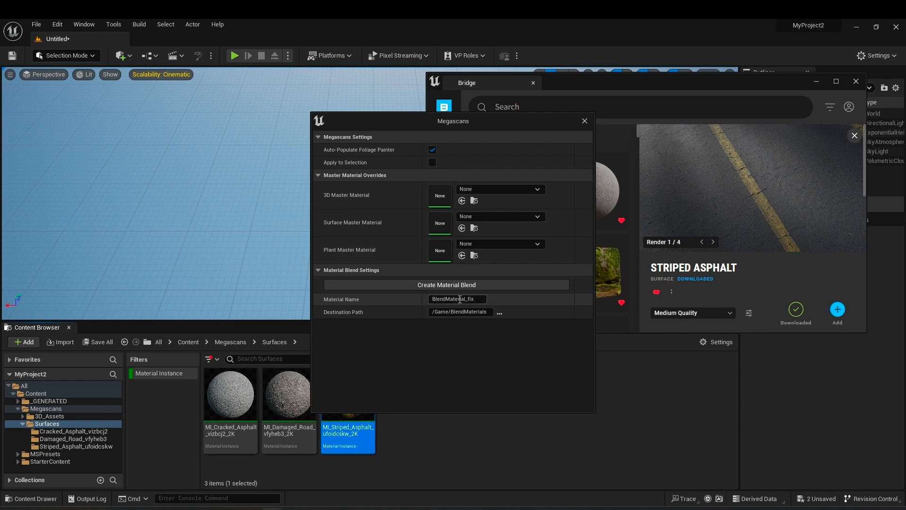
click(445, 284)
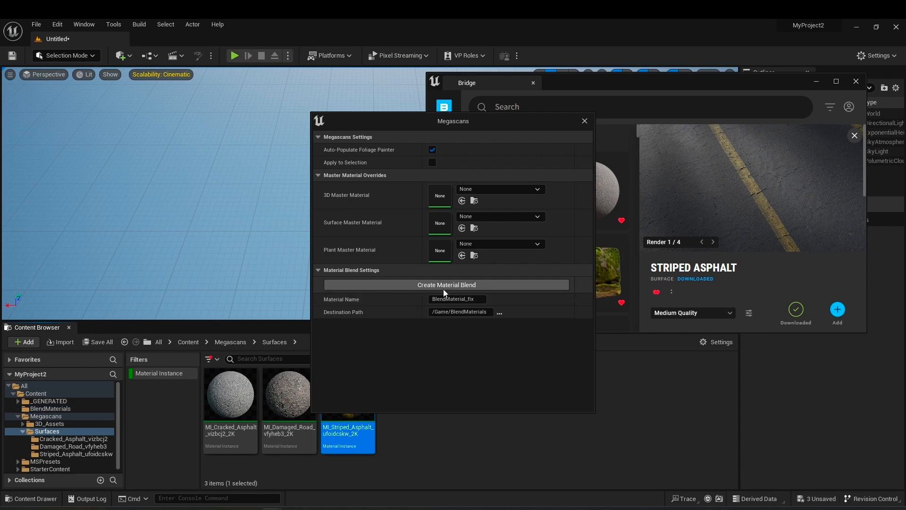
click(583, 121)
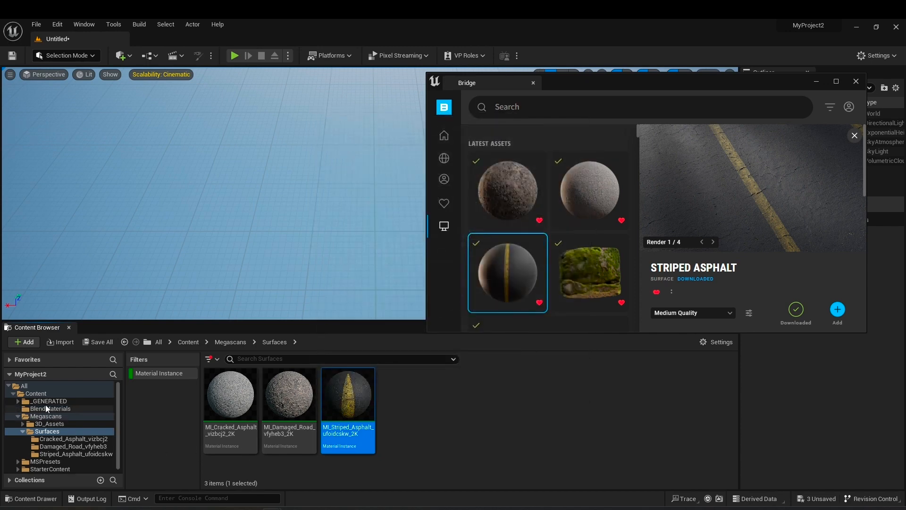
mouse_move(52, 408)
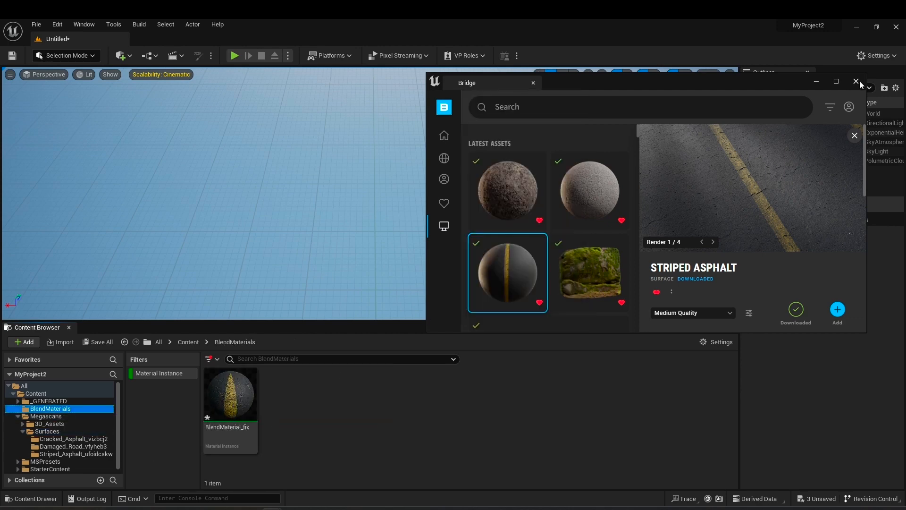
- Close Bridge, open BlendMaterial_fix and scroll to its Base and Middle Layer textures
click(858, 81)
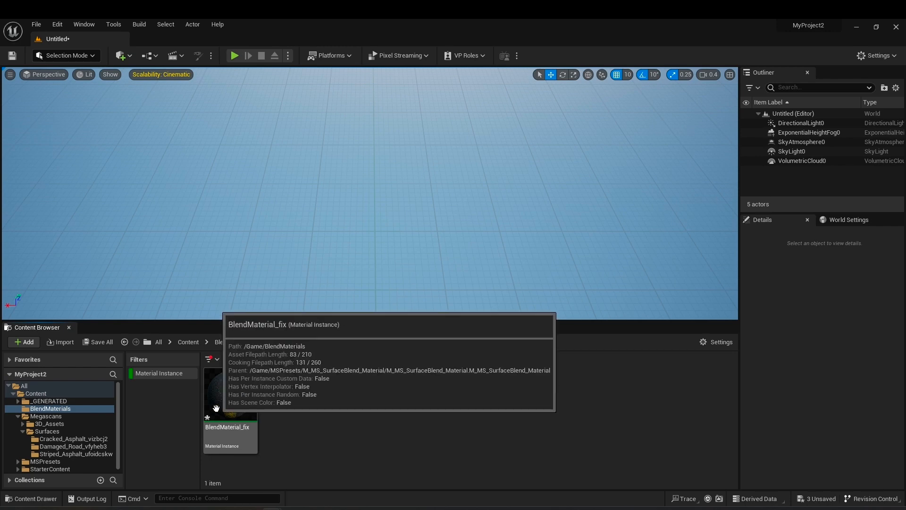
double_click(230, 394)
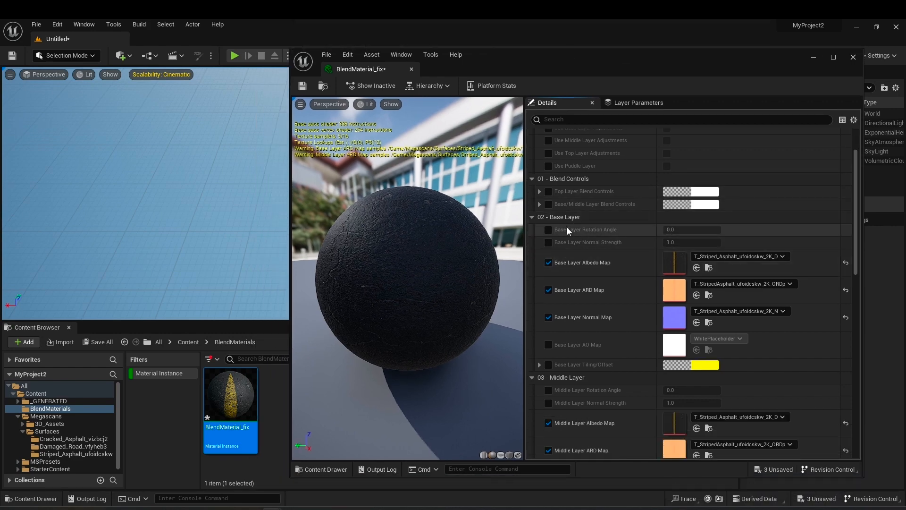
scroll(down, 3)
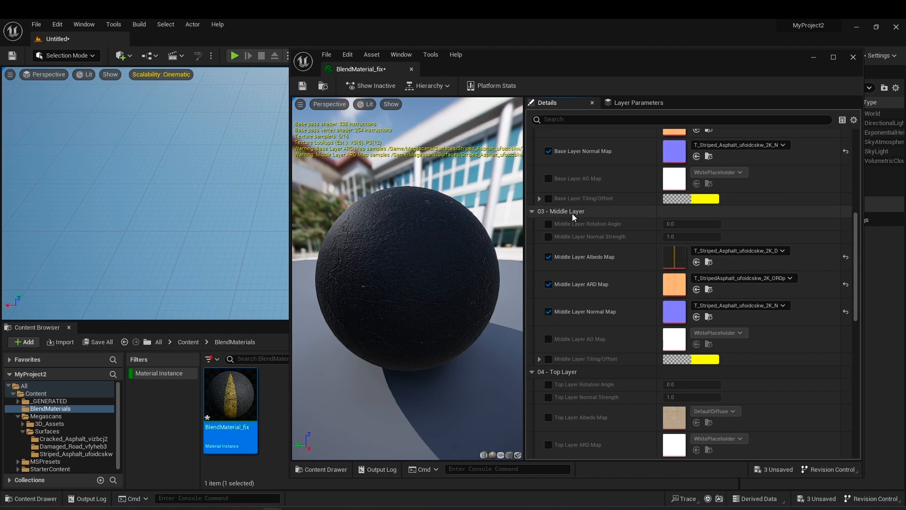
scroll(down, 3)
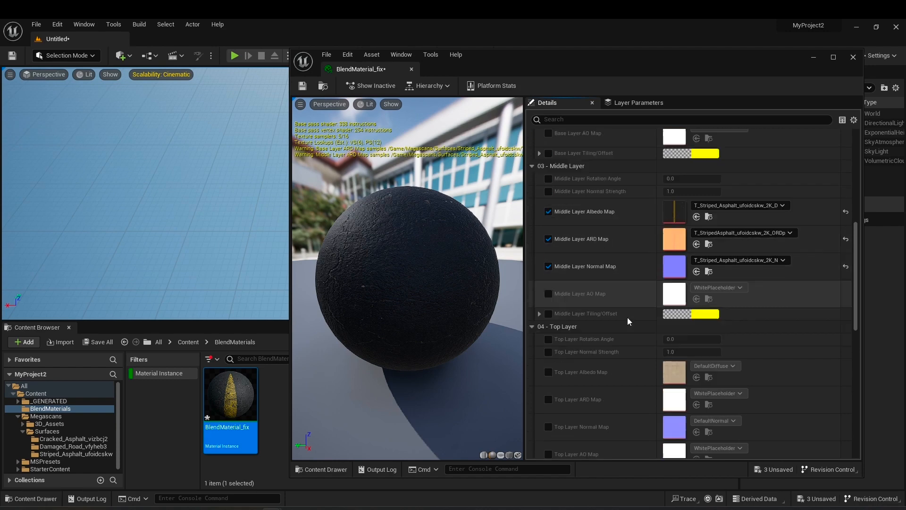
scroll(down, 3)
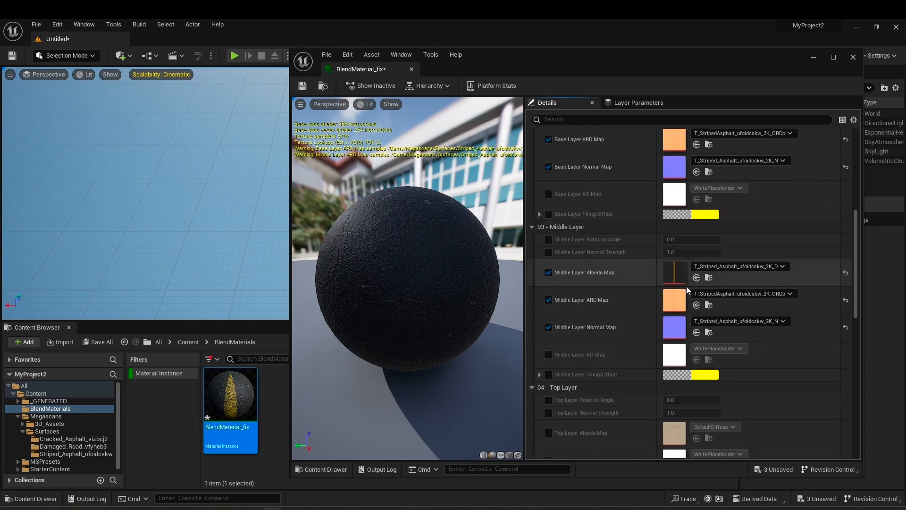
- Pick the Damaged Road albedo and normal textures from the Megascans Surfaces folders
click(73, 439)
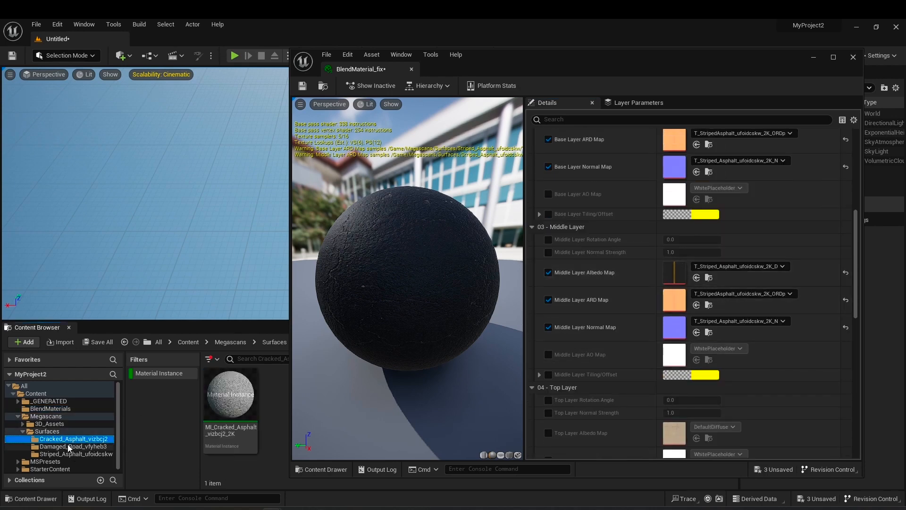
click(74, 446)
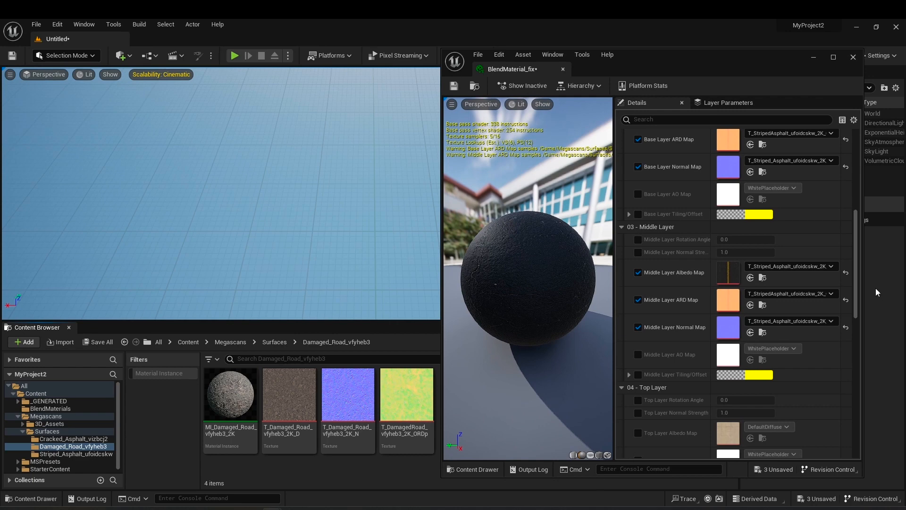
mouse_move(289, 393)
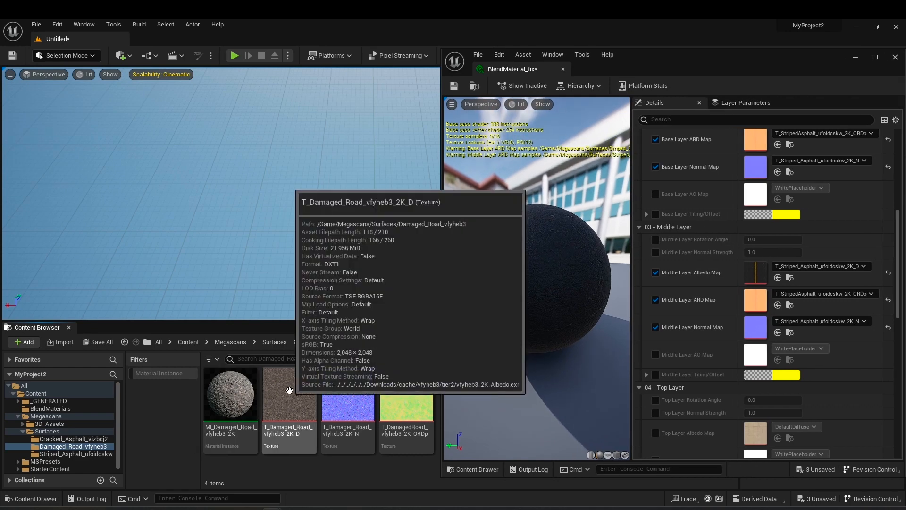
click(289, 395)
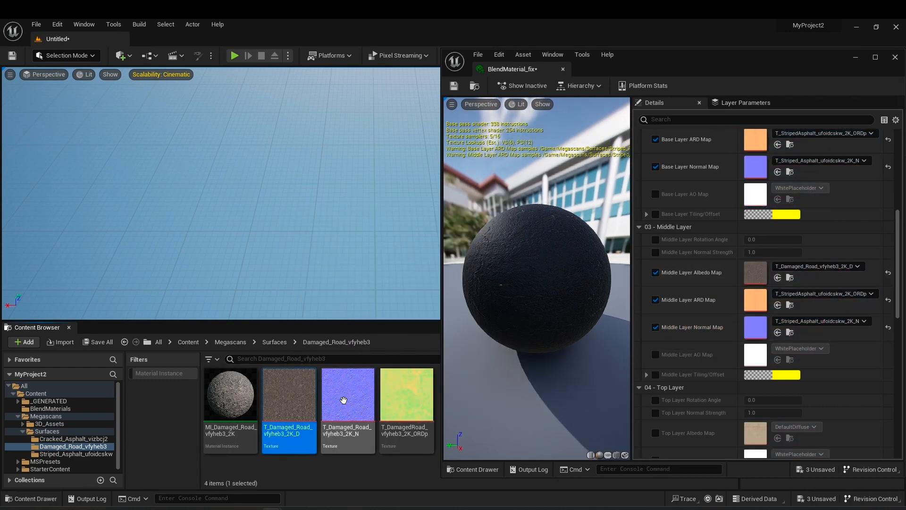
click(348, 393)
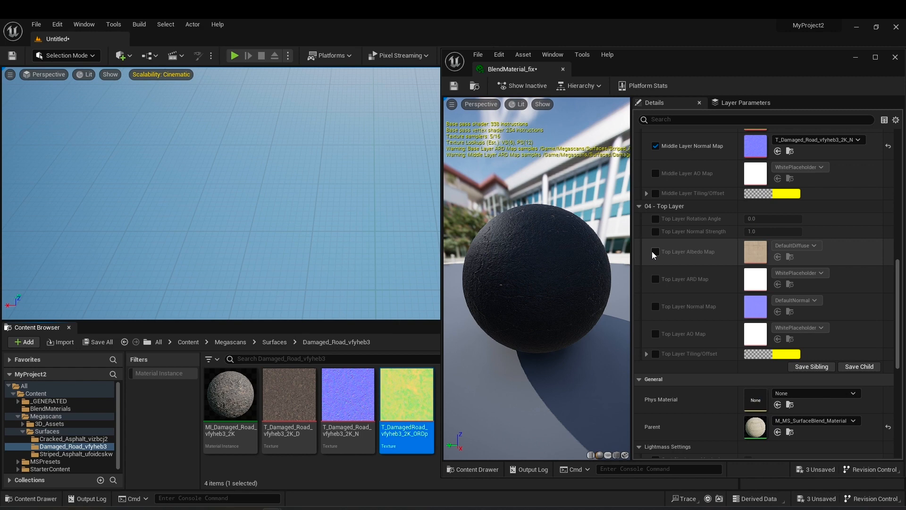
- Enable the top layer ARD and normal map overrides and browse the surface folders
click(656, 253)
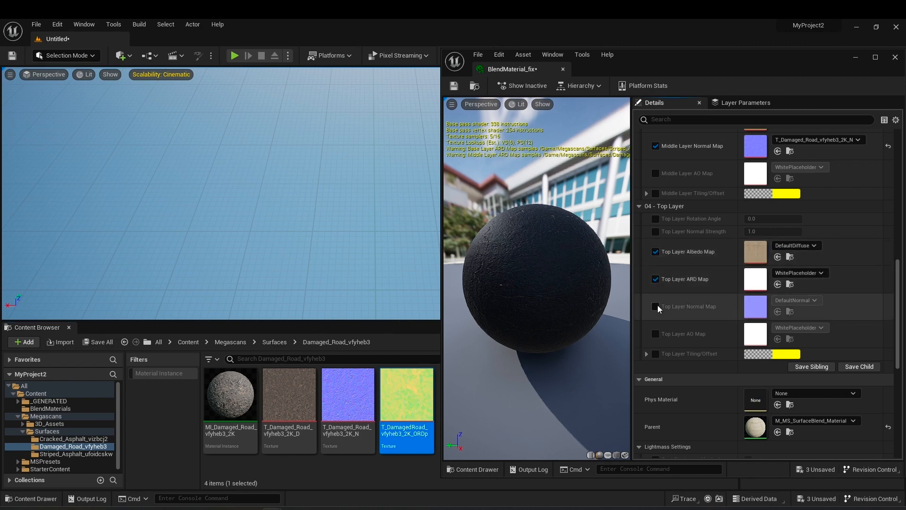
click(655, 306)
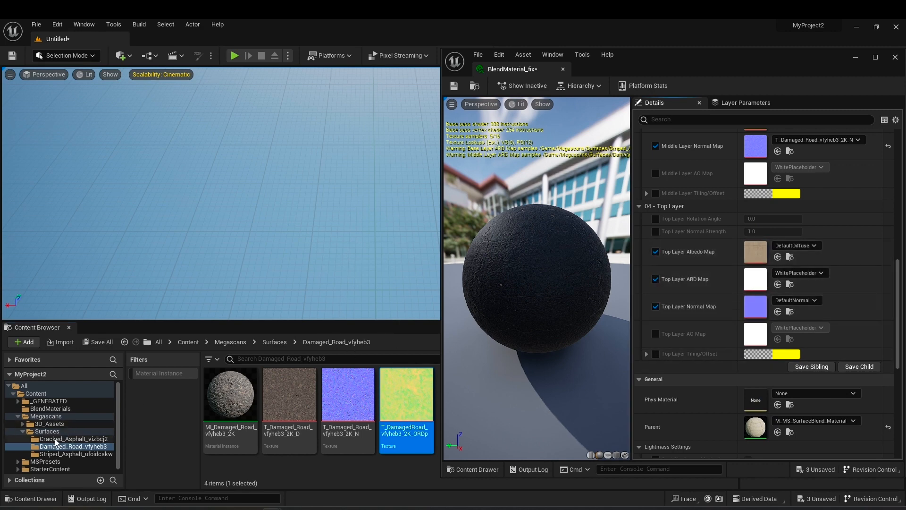
click(75, 454)
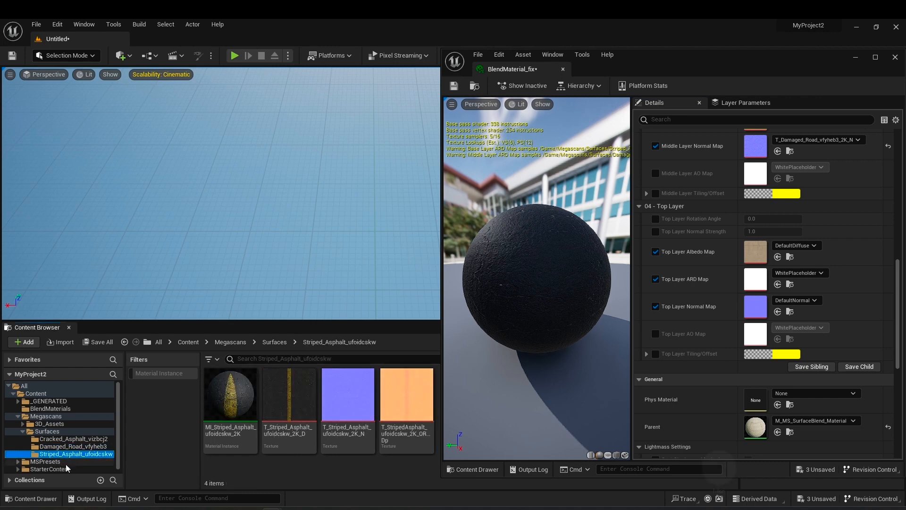
click(75, 439)
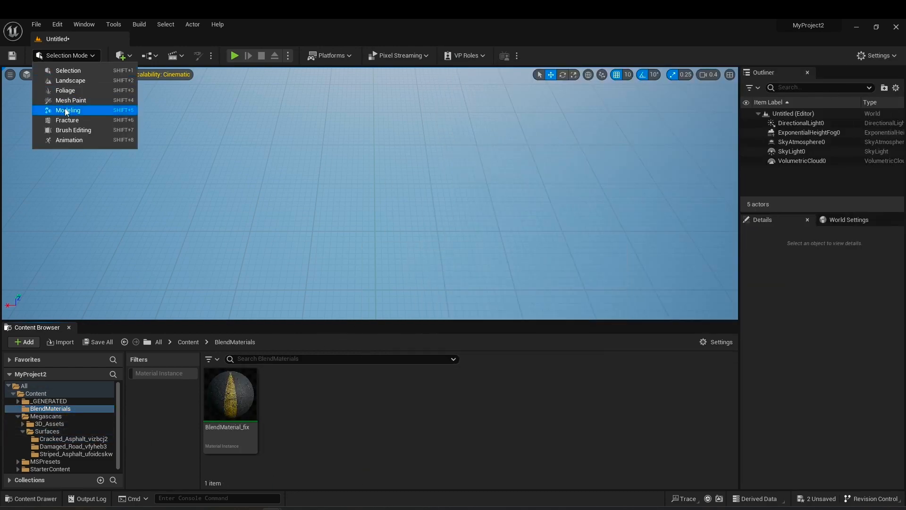
- Create a 500 by 500 rectangle mesh in the level with the Modeling Rect shape
click(68, 110)
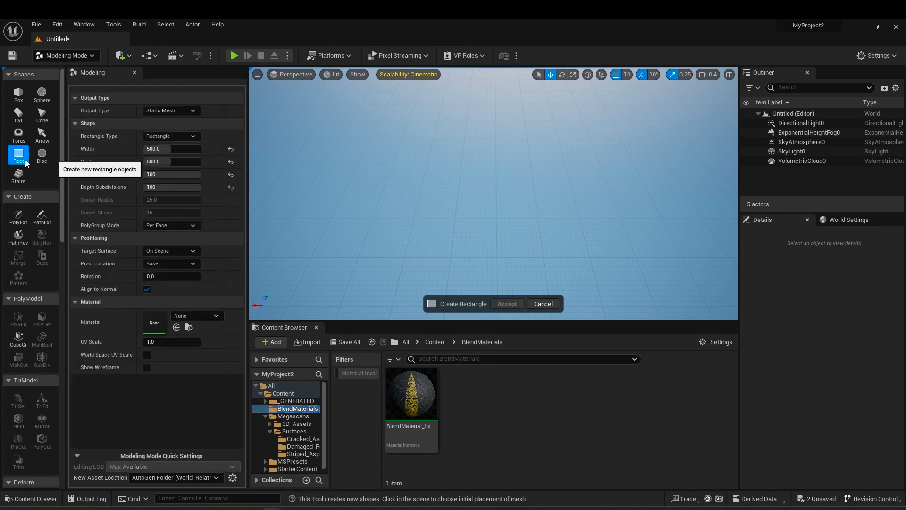
click(472, 195)
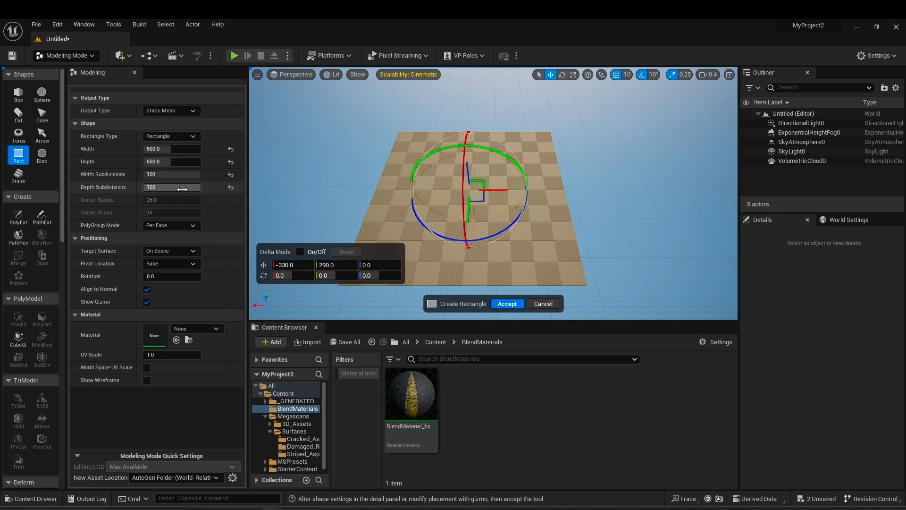
click(506, 304)
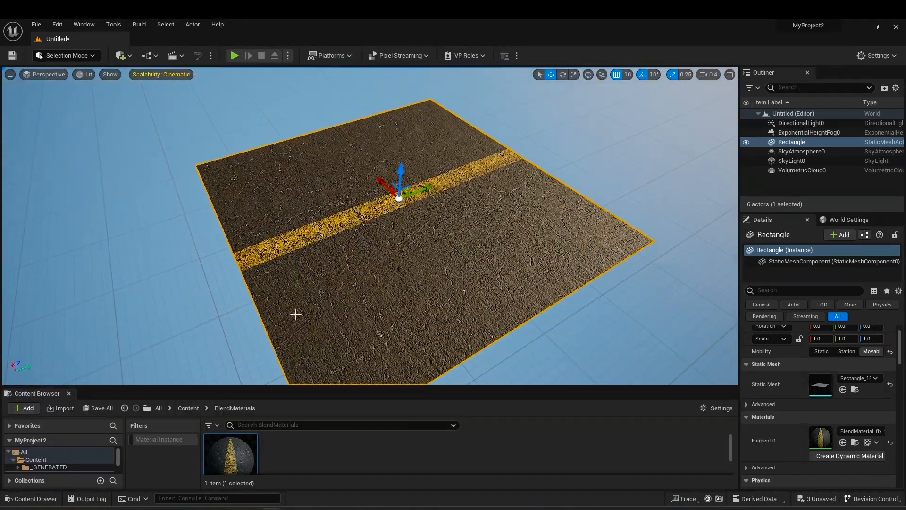
- Enter Mesh Paint vertex painting and choose the colour channel to paint
click(64, 56)
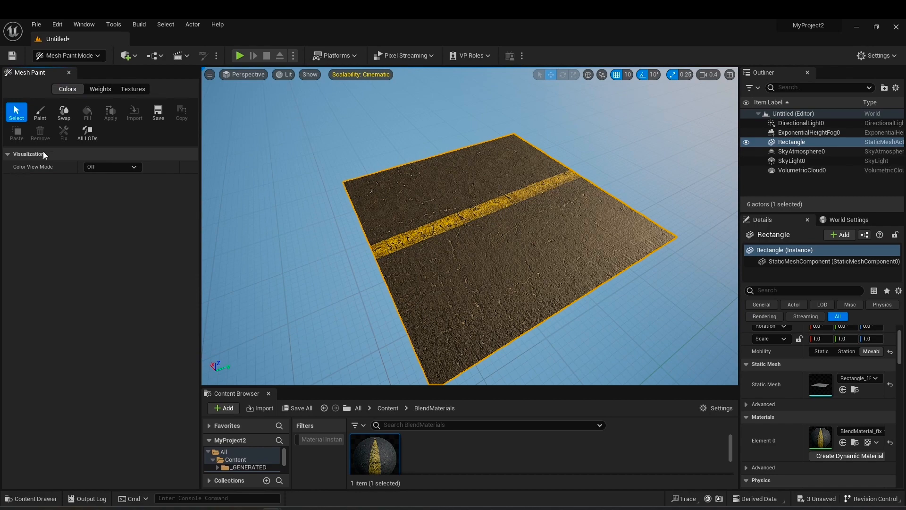
click(40, 112)
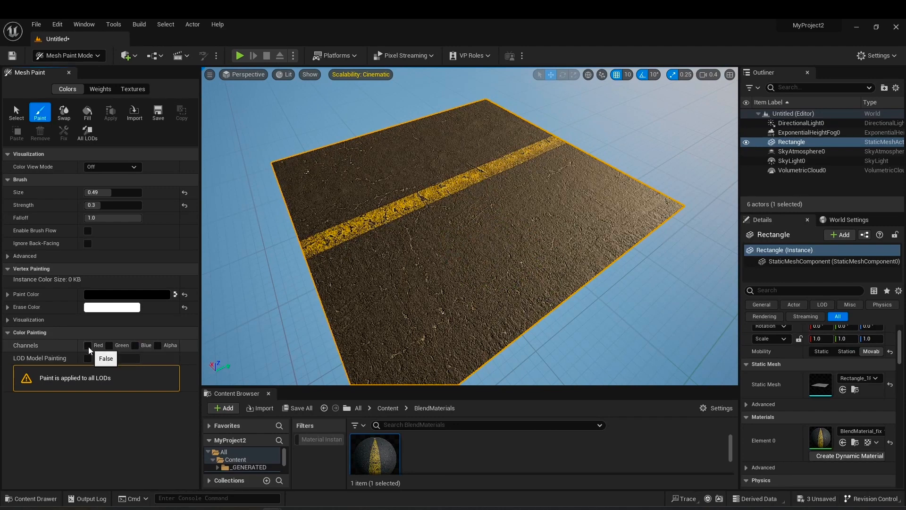
click(88, 345)
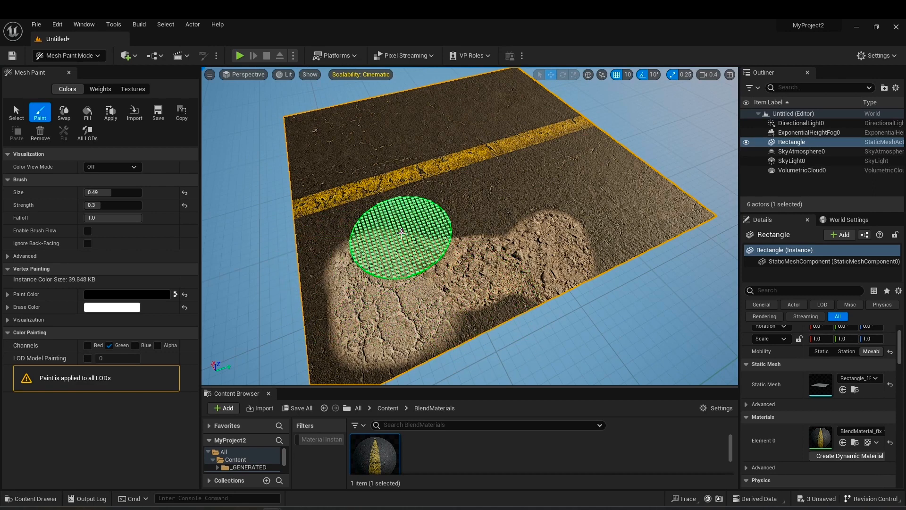
mouse_move(433, 278)
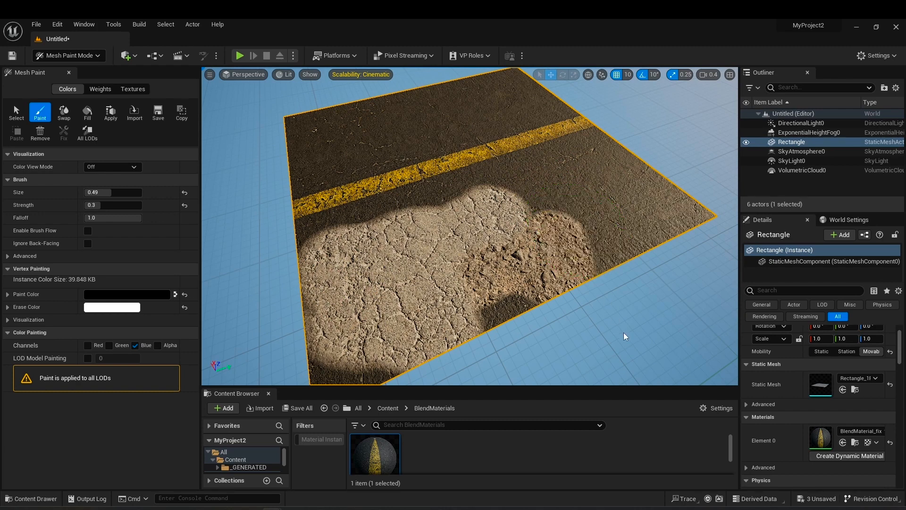
mouse_move(375, 451)
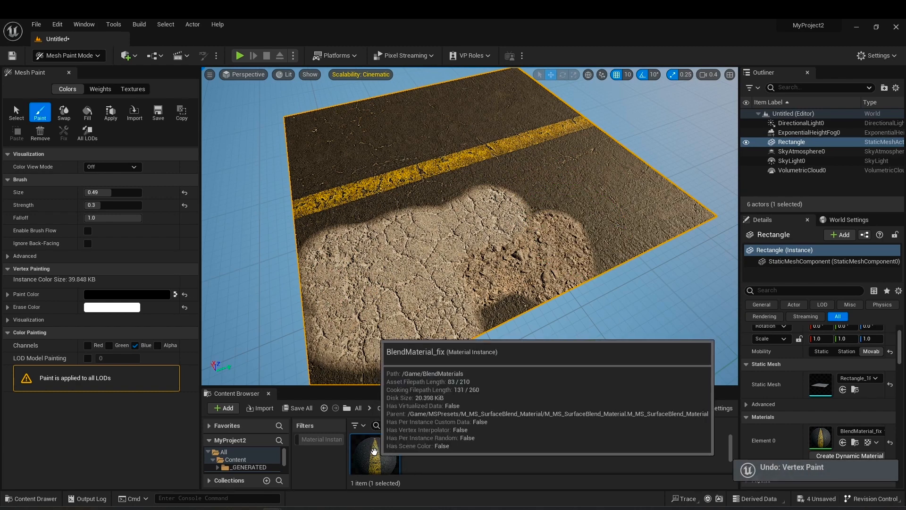
- In BlendMaterial_fix, enable Use Puddle Layer and override Liquid Color to black
double_click(375, 451)
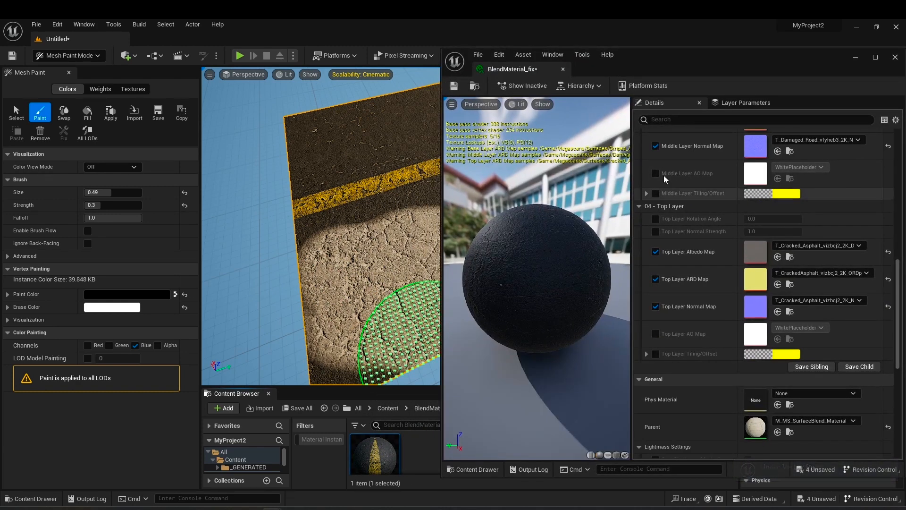
click(751, 120)
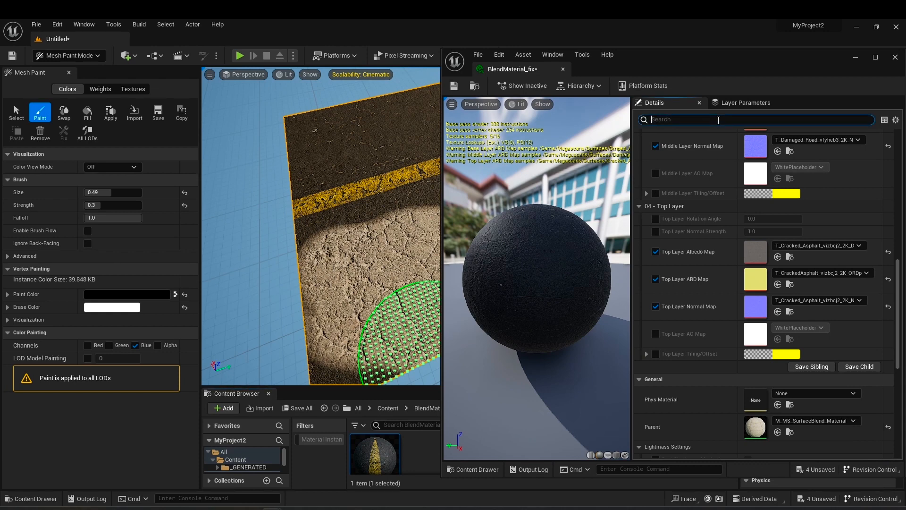
text(pud)
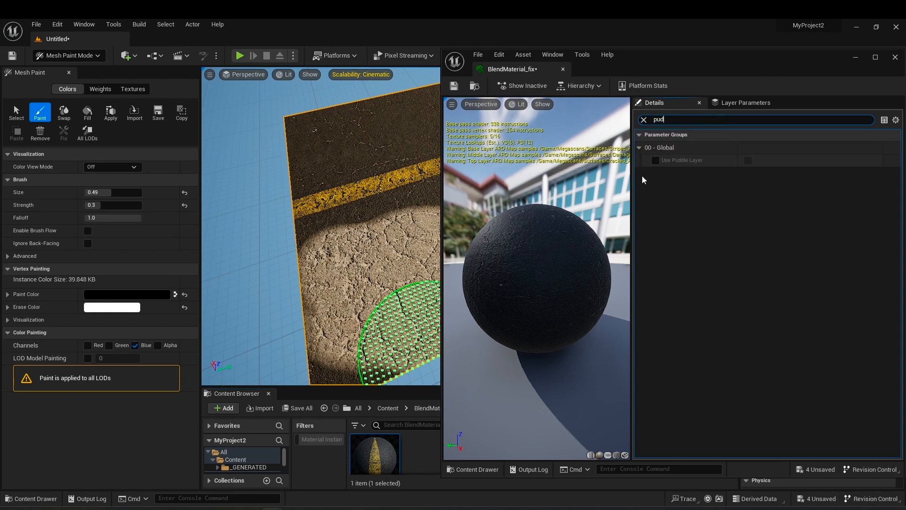
click(656, 161)
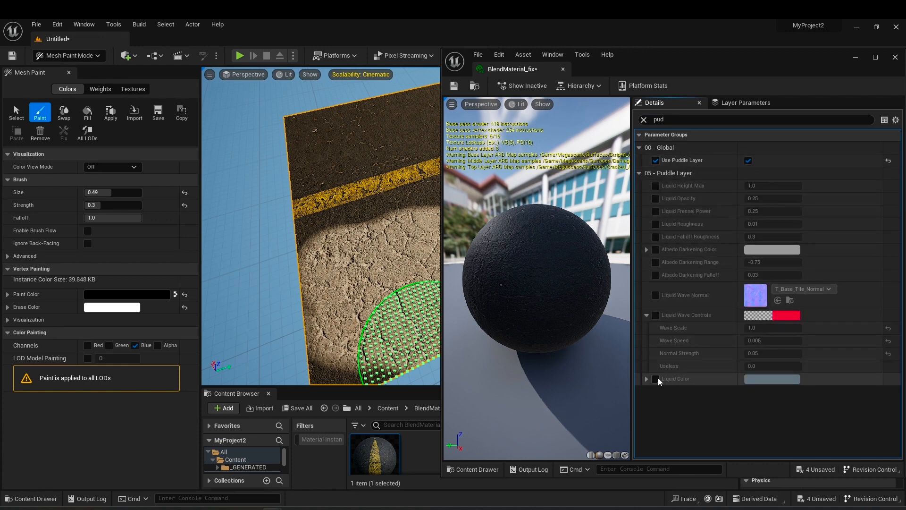
click(771, 379)
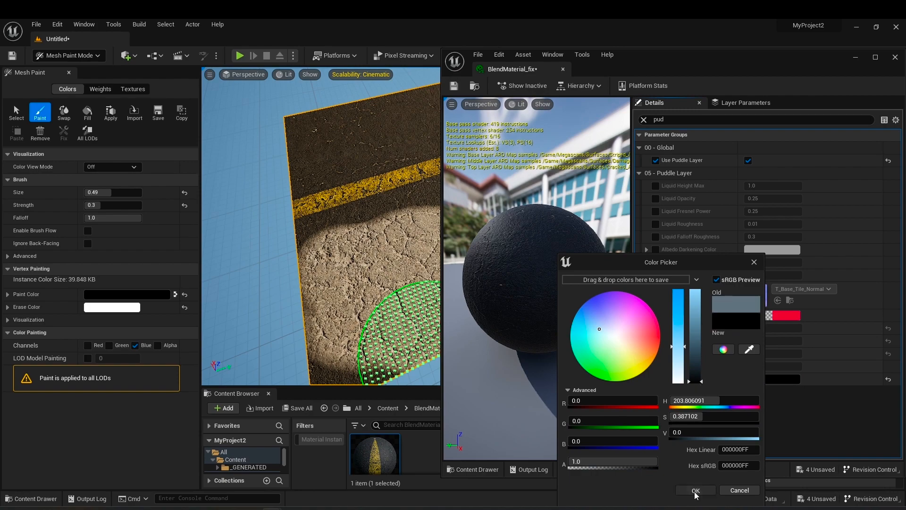
click(695, 489)
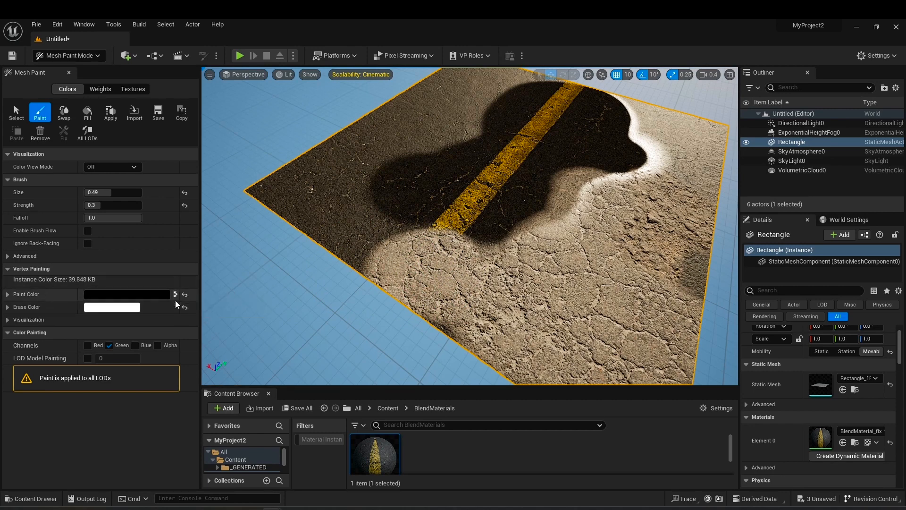
mouse_move(176, 294)
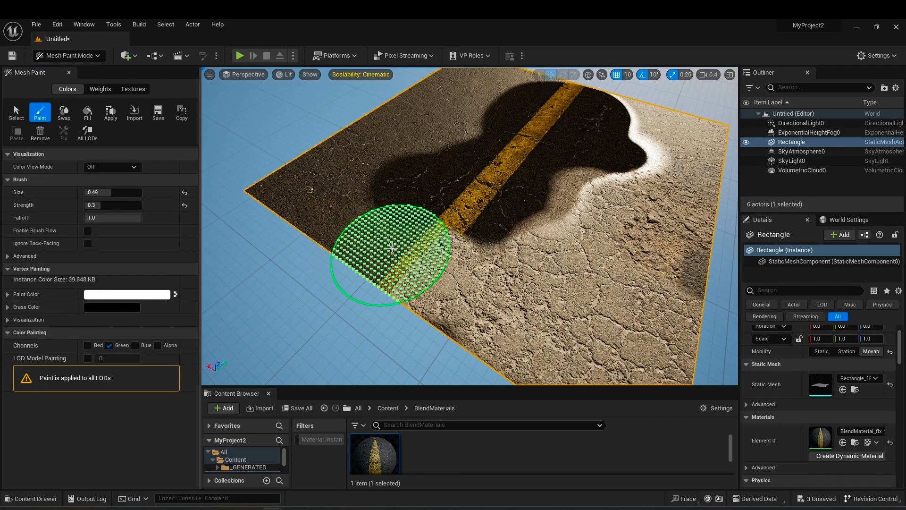
- Touch up the puddle near the plane's left edge and swap paint and erase colours
drag(394, 249, 436, 312)
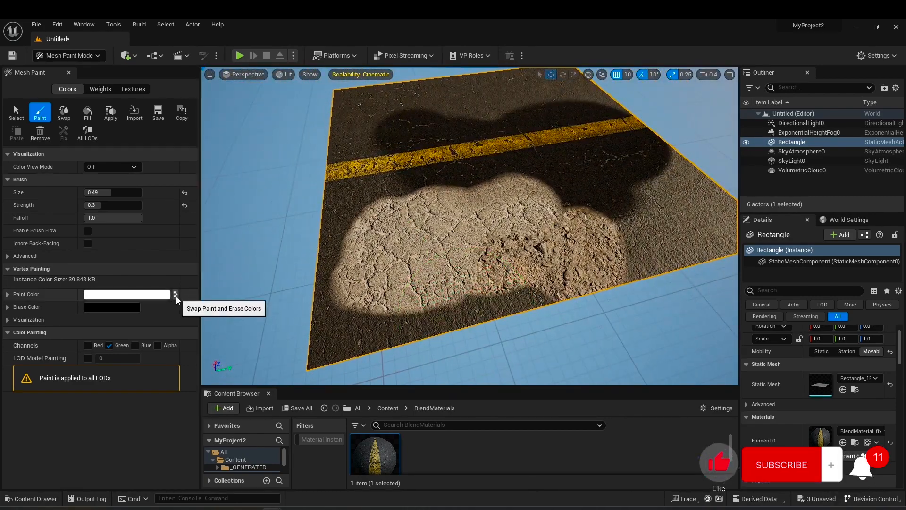
click(175, 294)
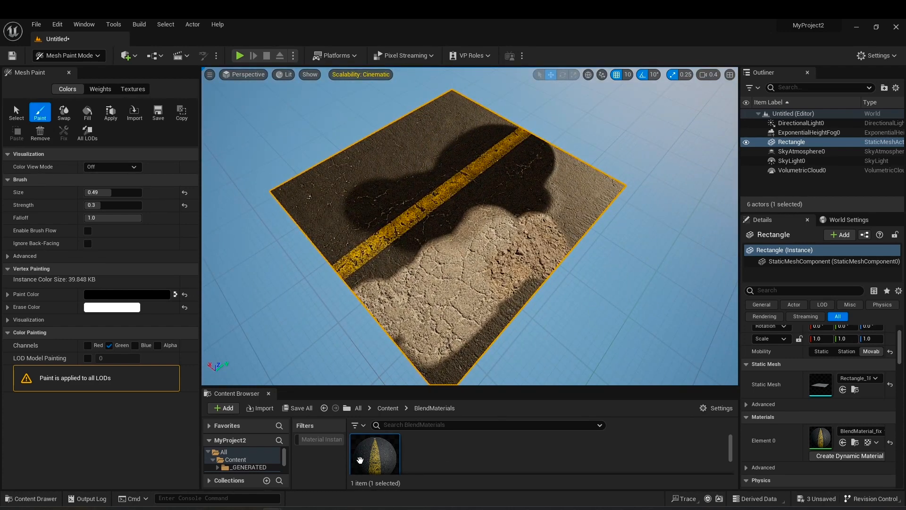
- Reopen BlendMaterial_fix, enable Liquid Wave Controls and enter a wave value of 0.429
double_click(374, 453)
text(pud)
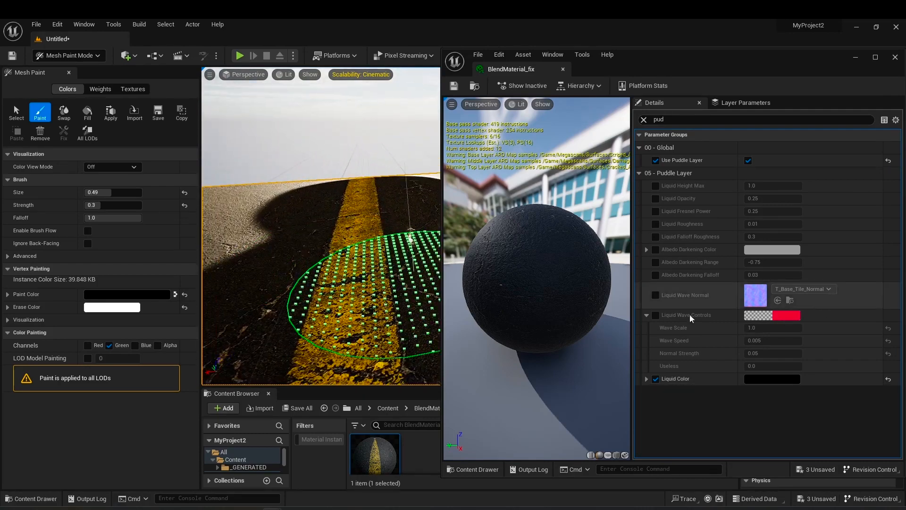
click(656, 315)
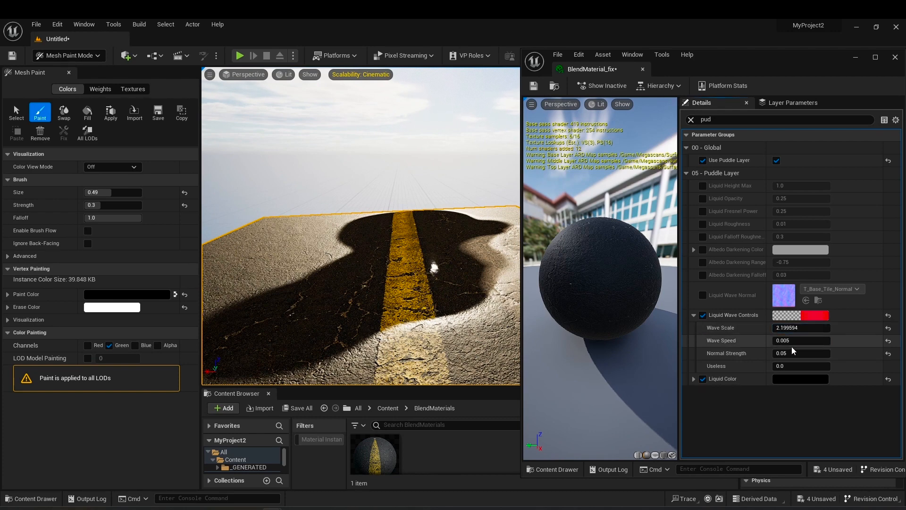
text(0.429)
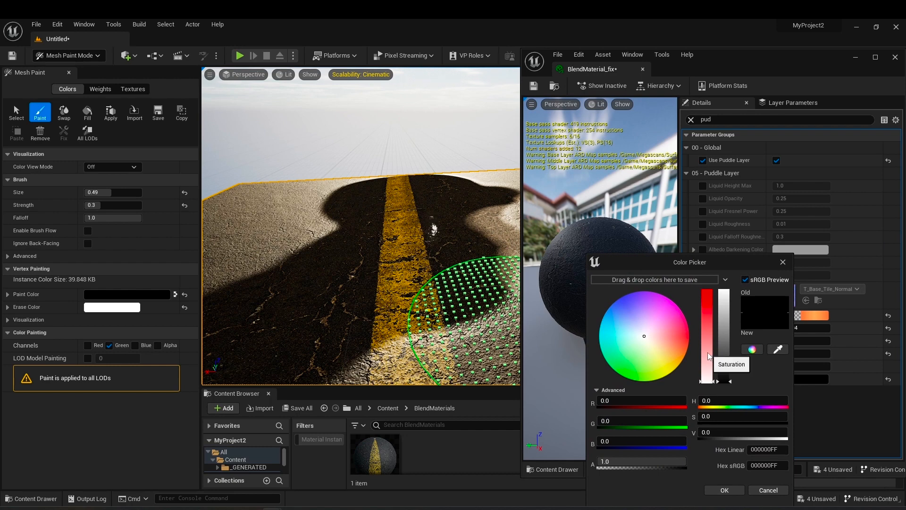
- Set the Liquid Color to a deep saturated red and confirm
drag(708, 379, 708, 296)
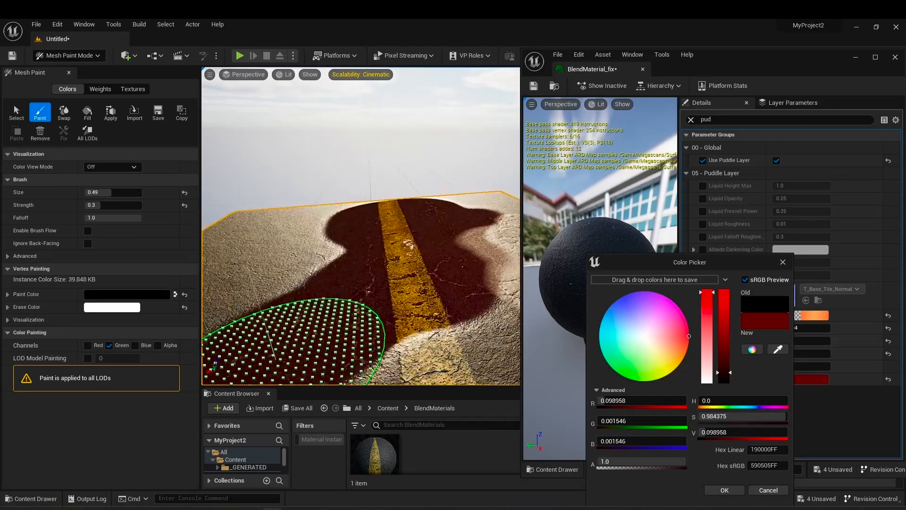
click(723, 490)
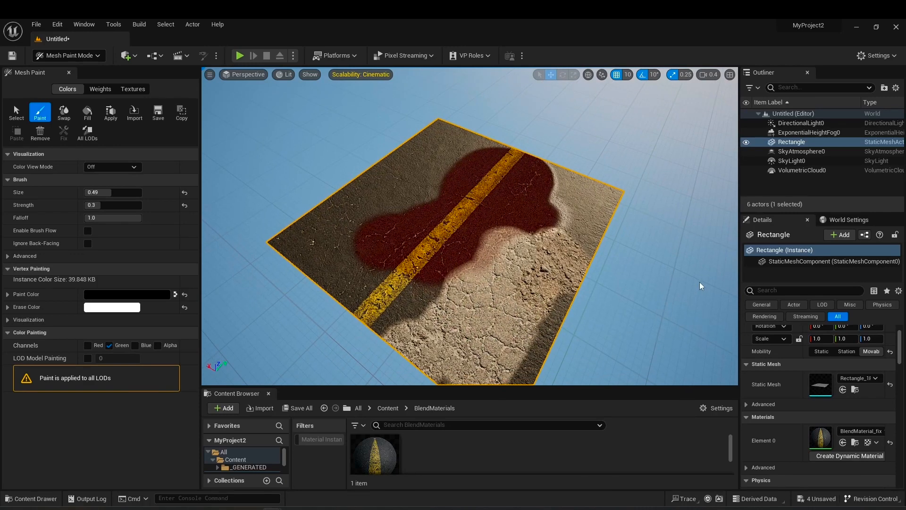
mouse_move(697, 286)
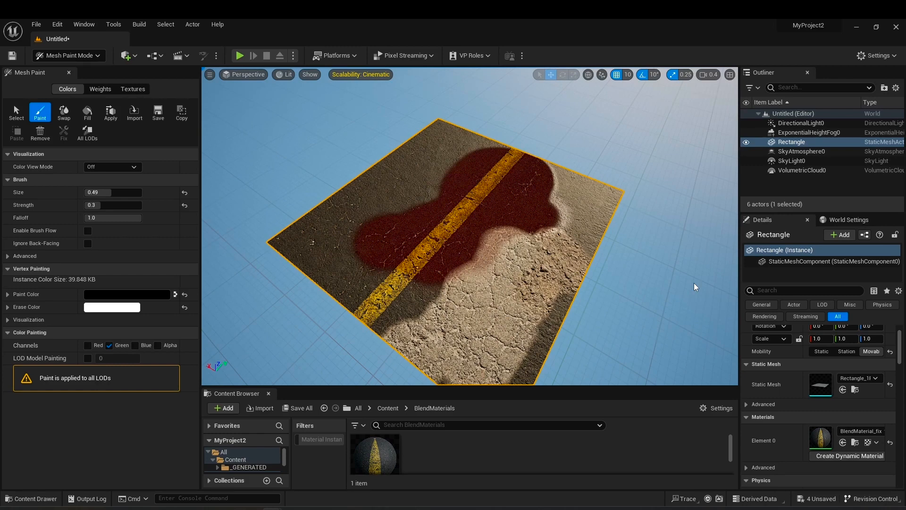
- Close the BlendMaterial_fix editor to view the red-tinted puddle in the level
click(334, 257)
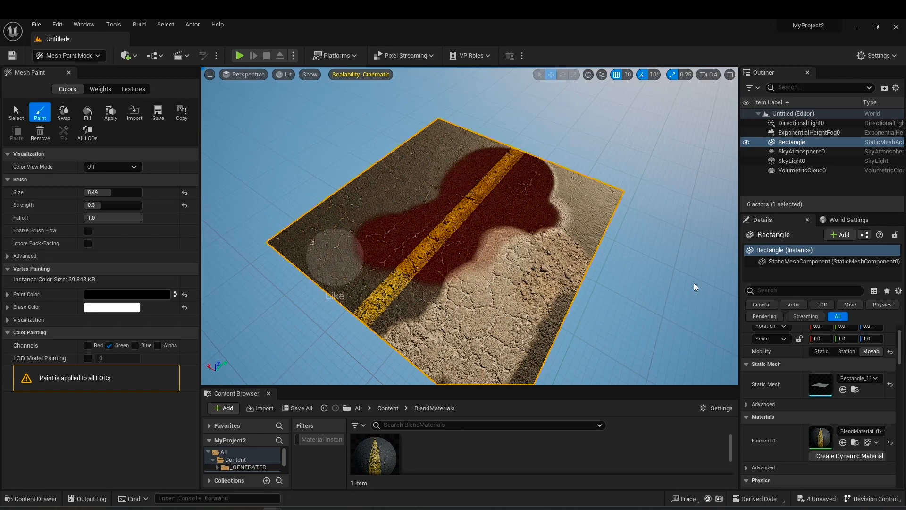